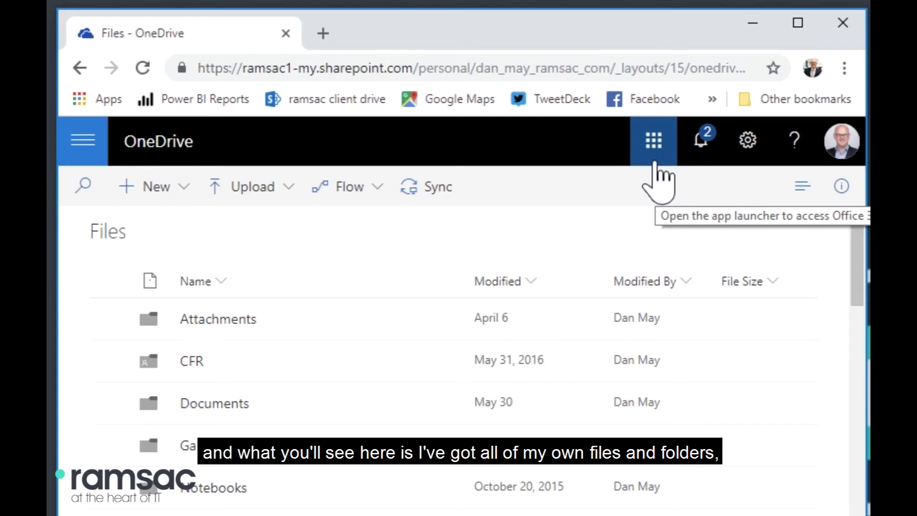
# Browse the OneDrive file list and check the New menu's item types, then dismiss it
pyautogui.scroll(-3)
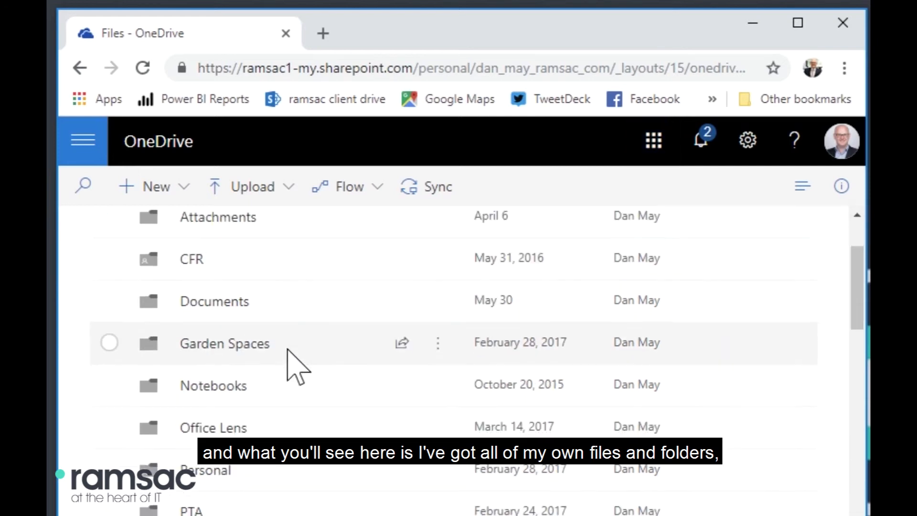
pyautogui.scroll(-3)
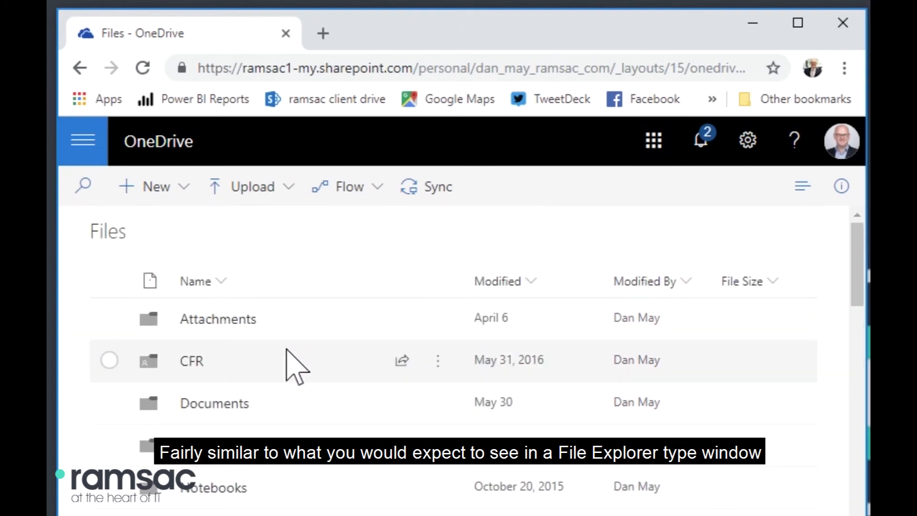
pyautogui.scroll(-3)
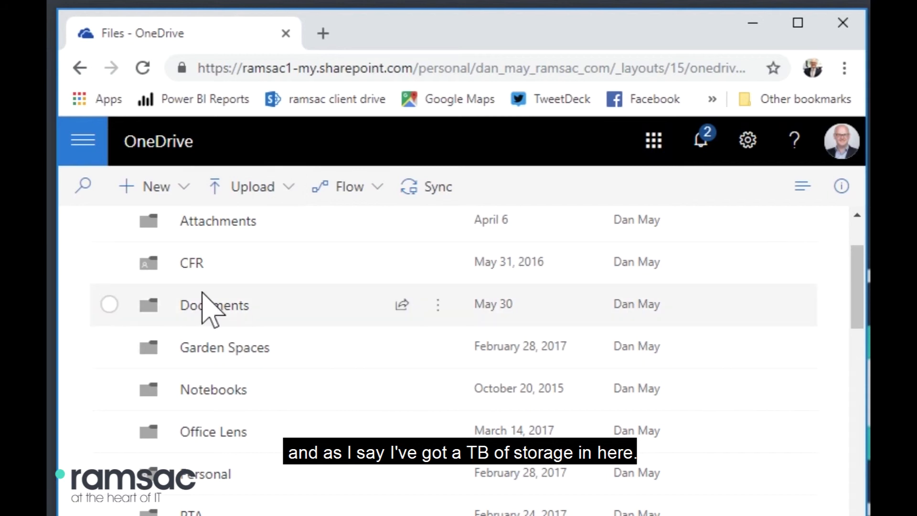
pyautogui.moveTo(334, 321)
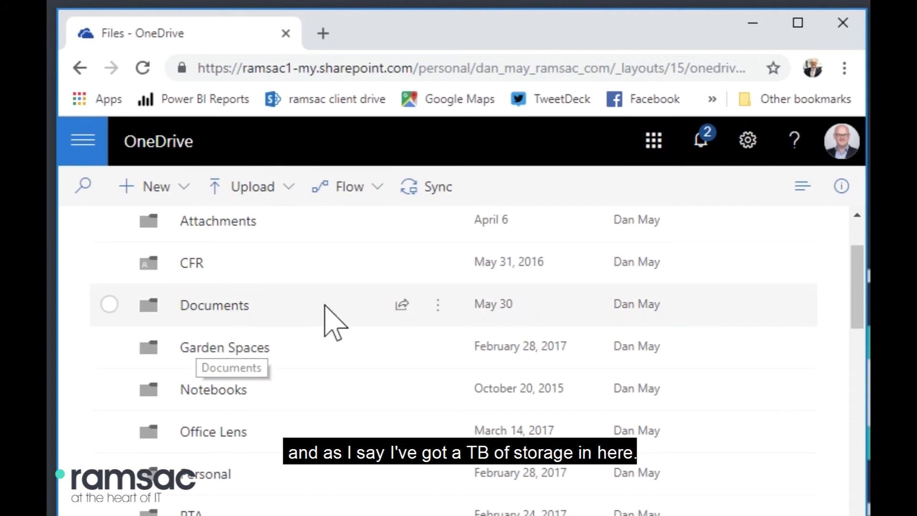
pyautogui.scroll(-3)
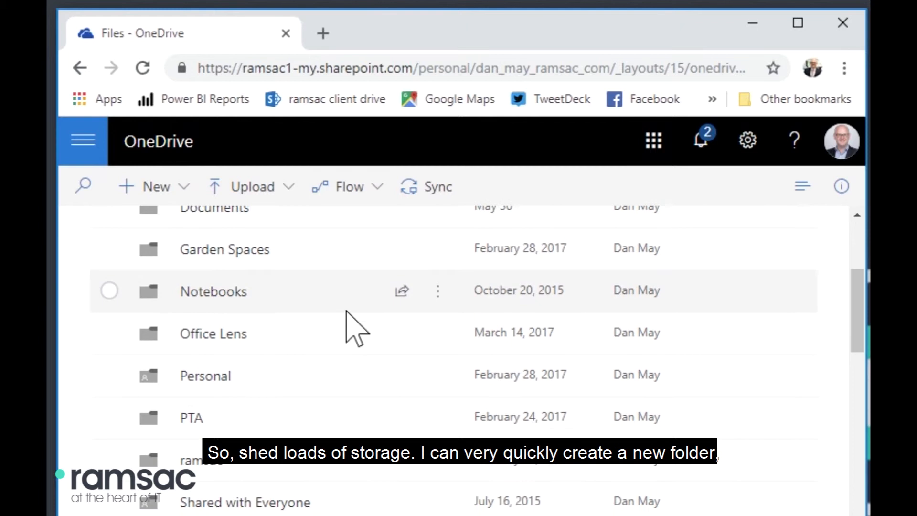
pyautogui.scroll(3)
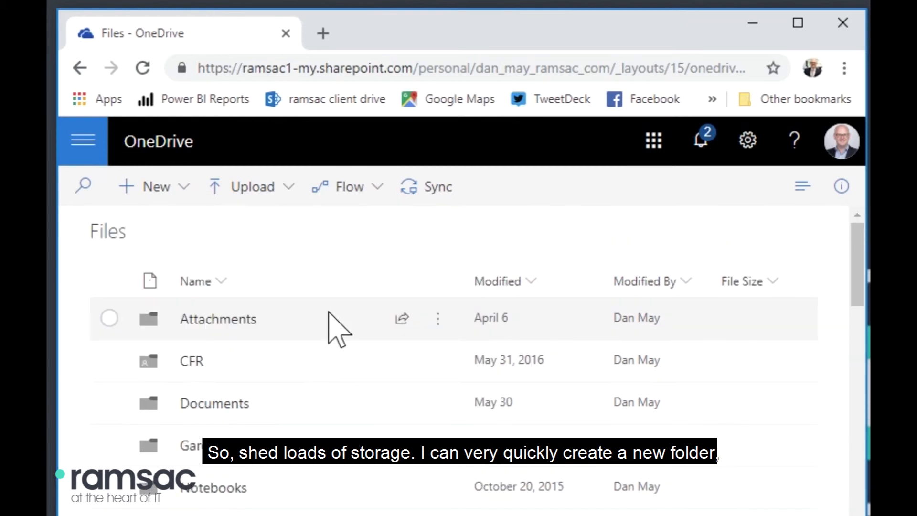
pyautogui.moveTo(154, 186)
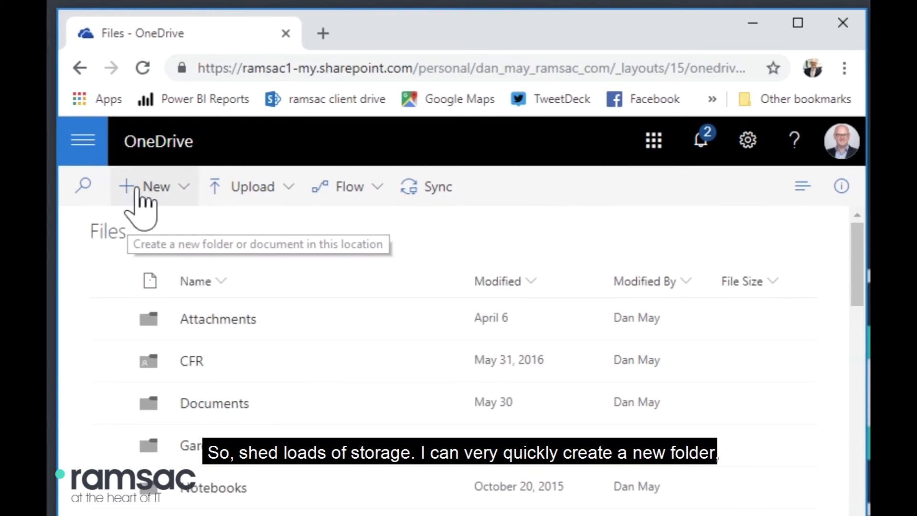
pyautogui.click(155, 186)
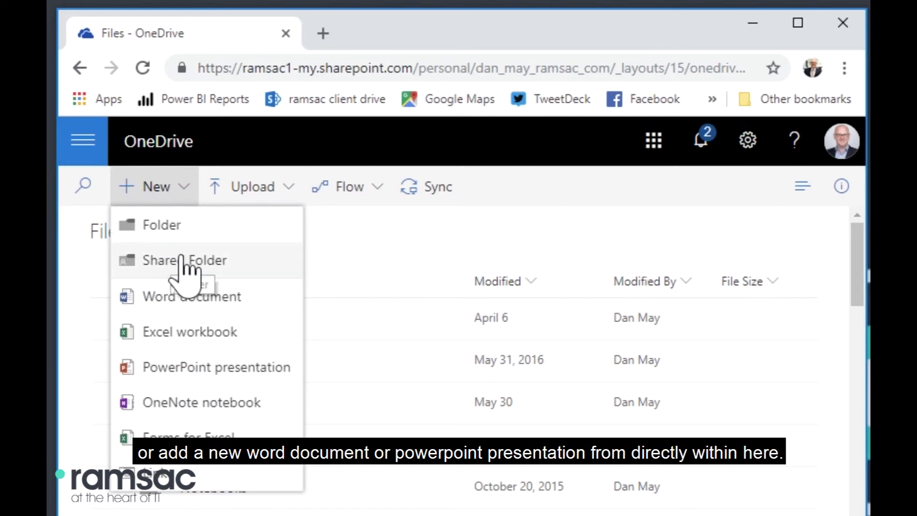
pyautogui.moveTo(228, 404)
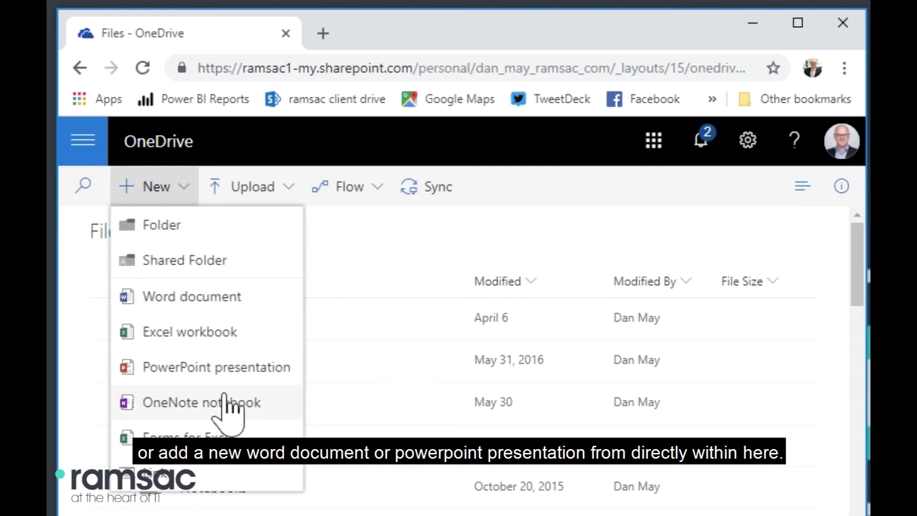
pyautogui.moveTo(492, 240)
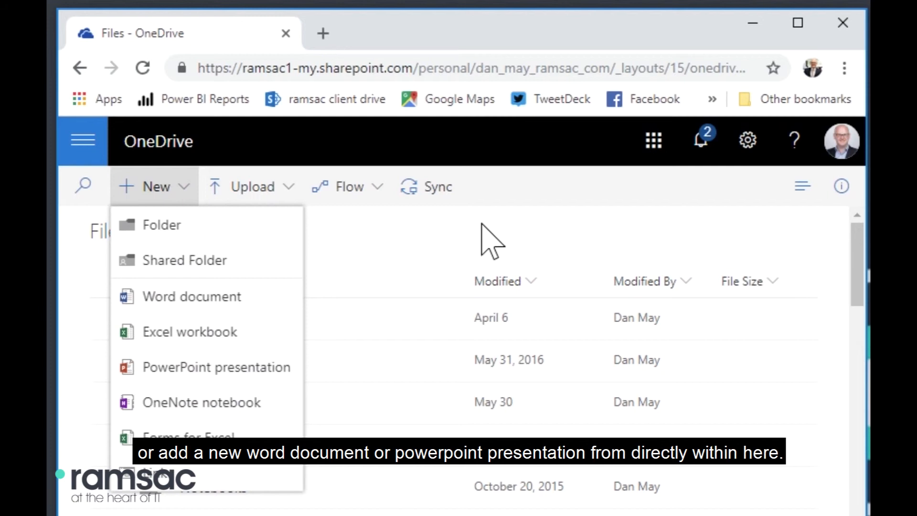
pyautogui.click(191, 359)
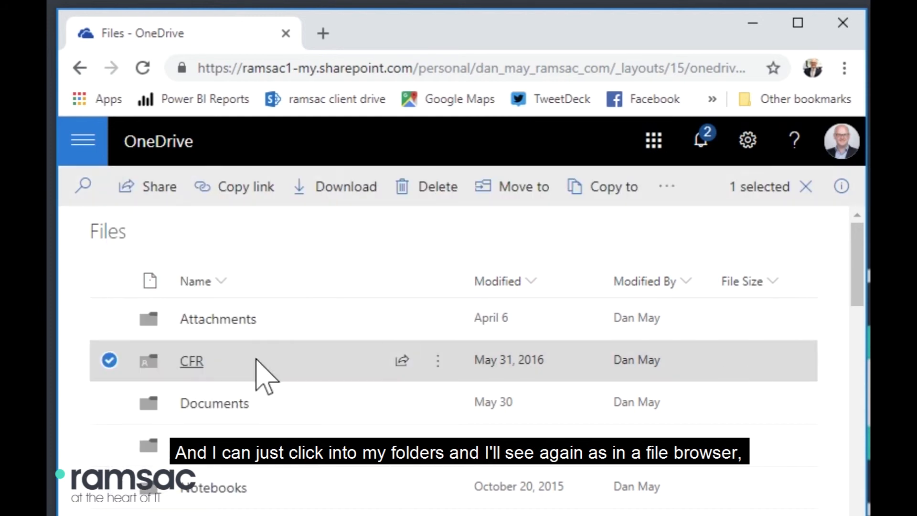
# Enter the ramsac folder, scroll through its subfolders and tick the HR folder
pyautogui.scroll(-3)
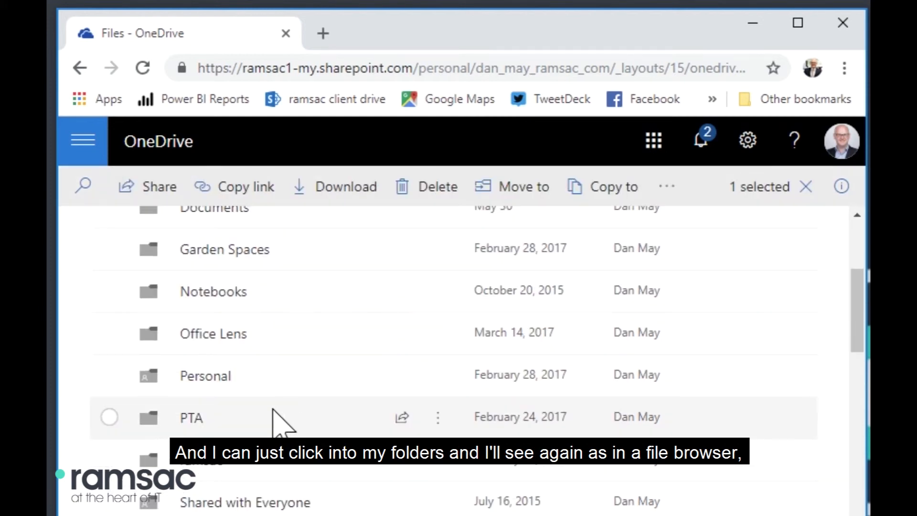
pyautogui.click(191, 417)
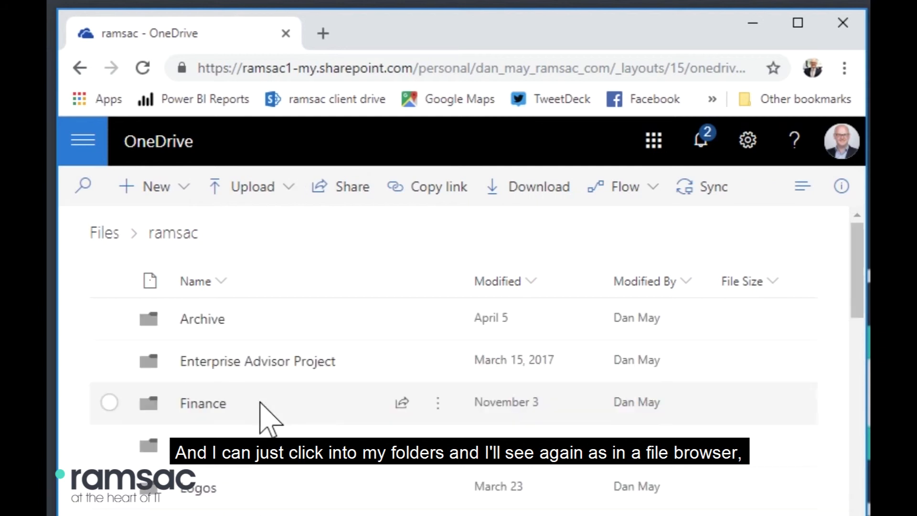
pyautogui.scroll(-3)
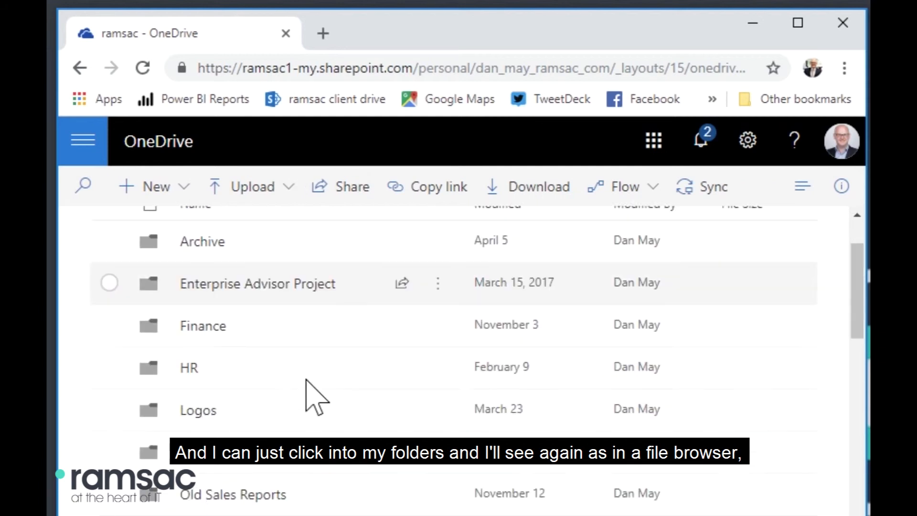
pyautogui.scroll(-3)
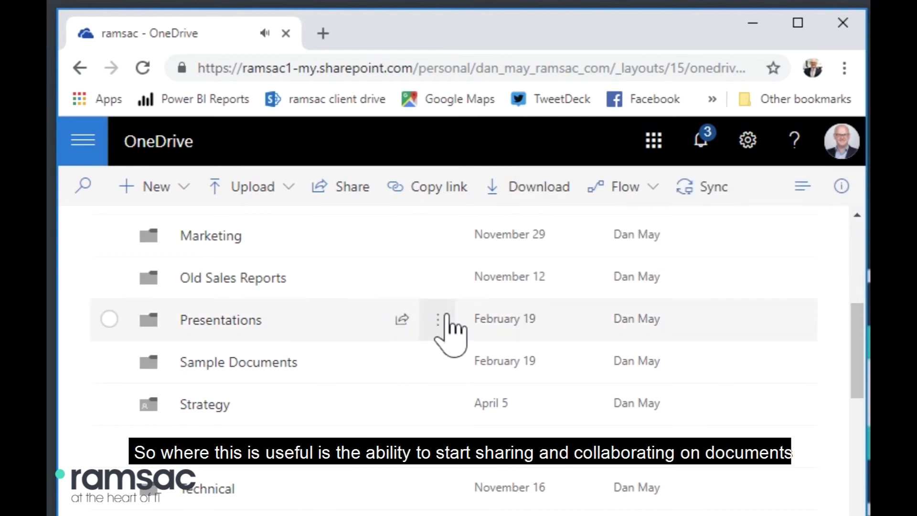
pyautogui.moveTo(251, 321)
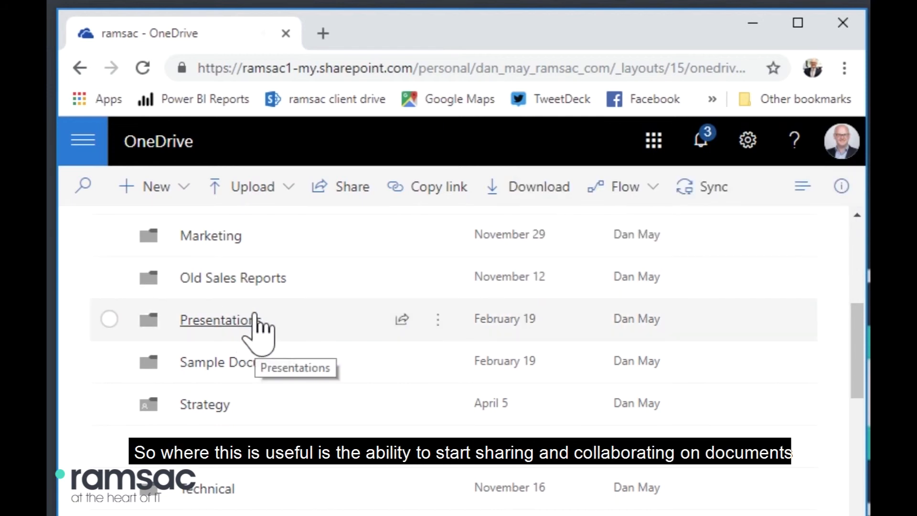
pyautogui.scroll(-3)
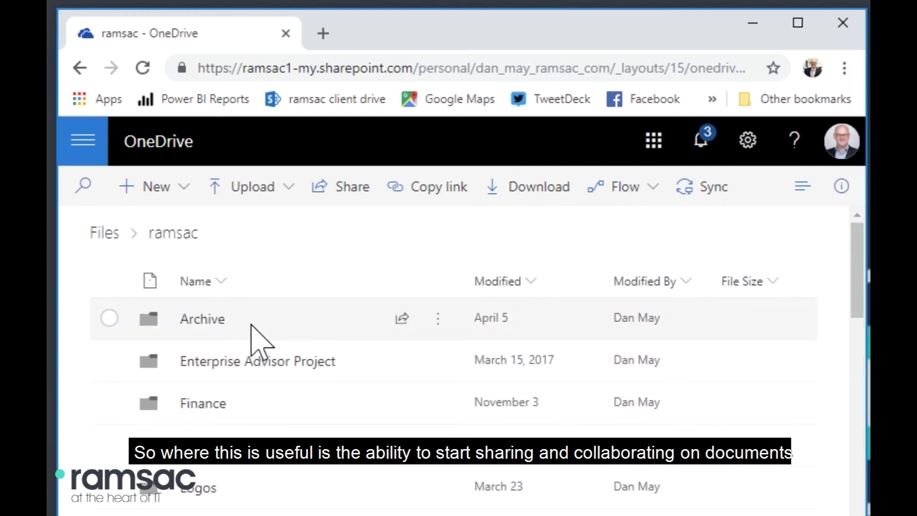
pyautogui.moveTo(208, 193)
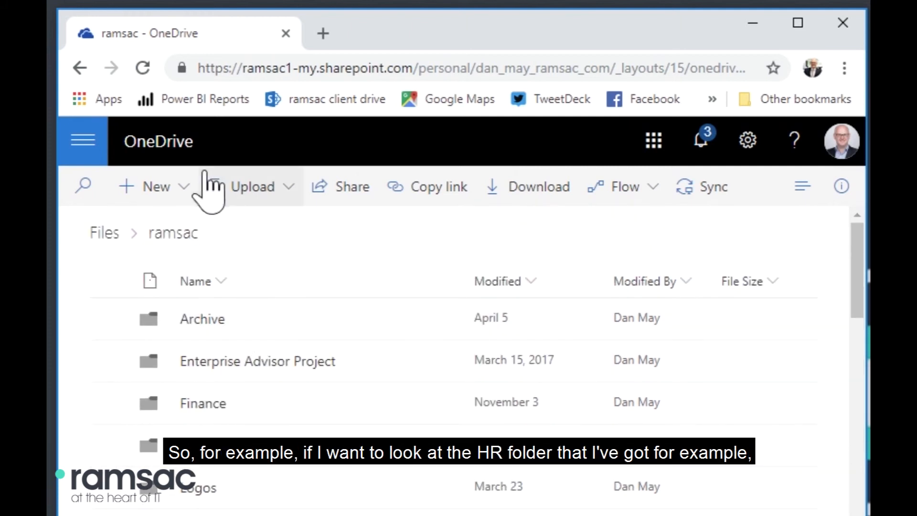
pyautogui.scroll(-3)
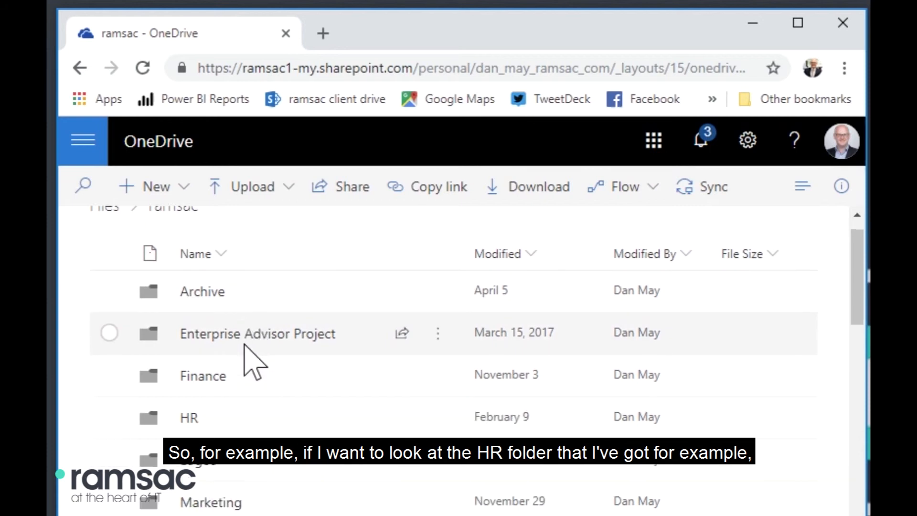
pyautogui.scroll(-3)
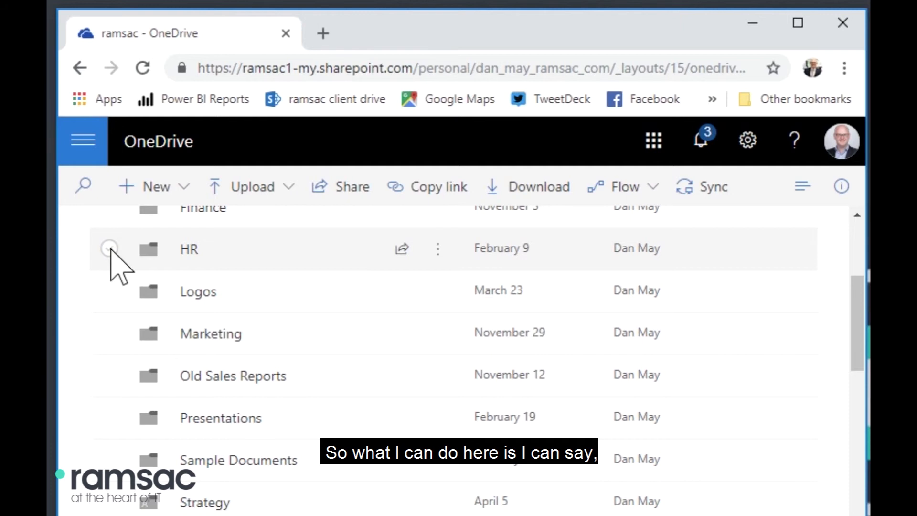
pyautogui.click(109, 248)
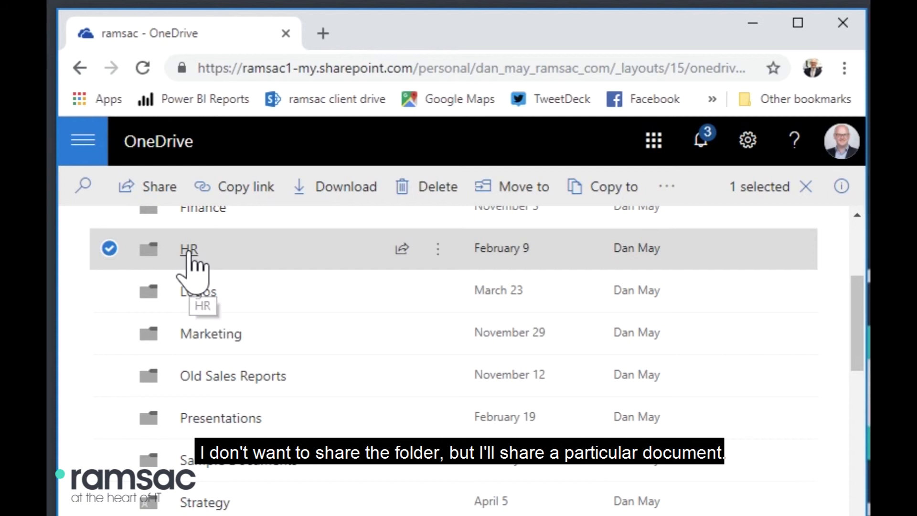
# Open HR and tick the '121 feedback and Personal Development' document
pyautogui.doubleClick(188, 248)
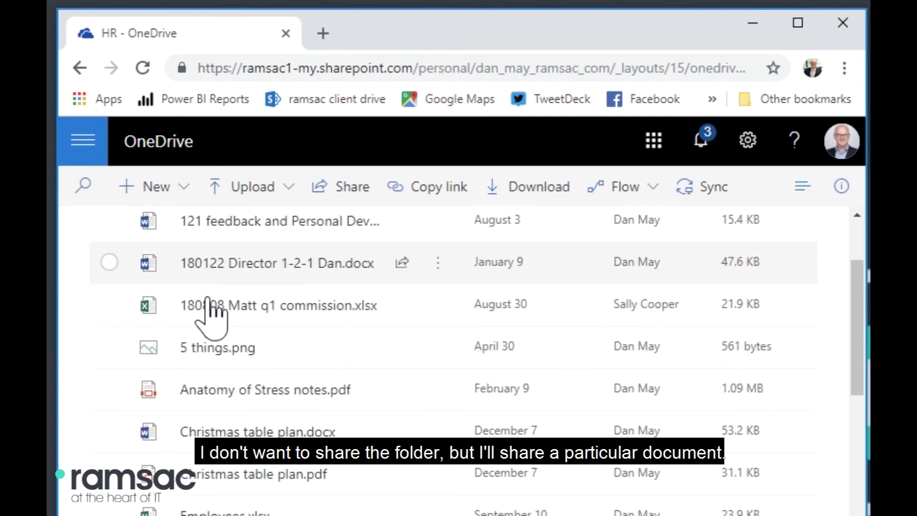
pyautogui.scroll(3)
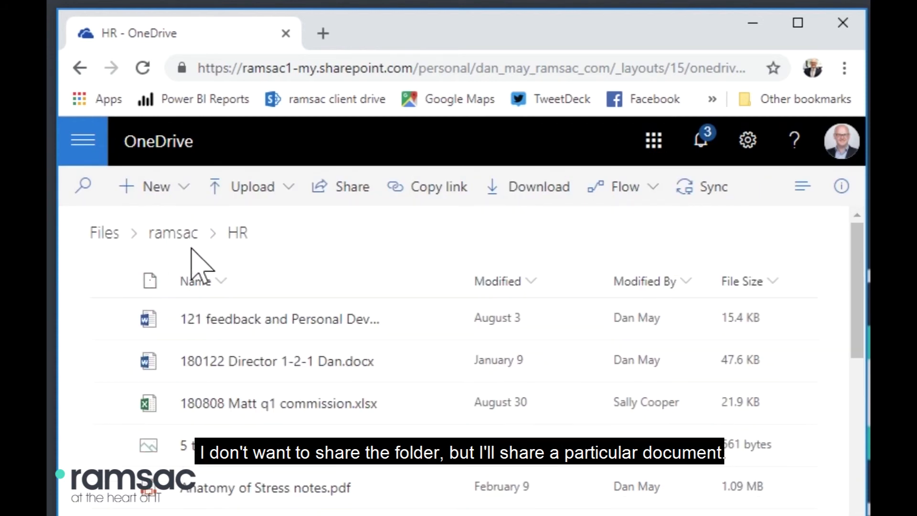
pyautogui.click(110, 318)
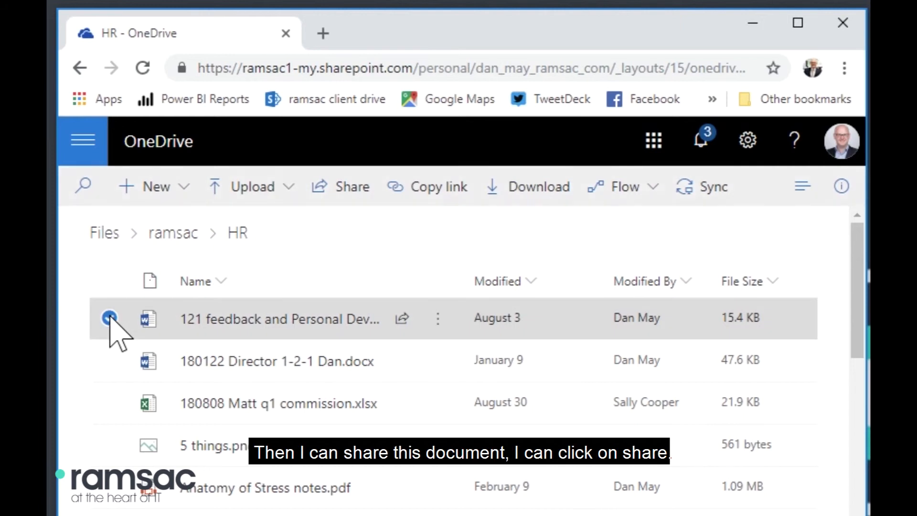
pyautogui.click(110, 318)
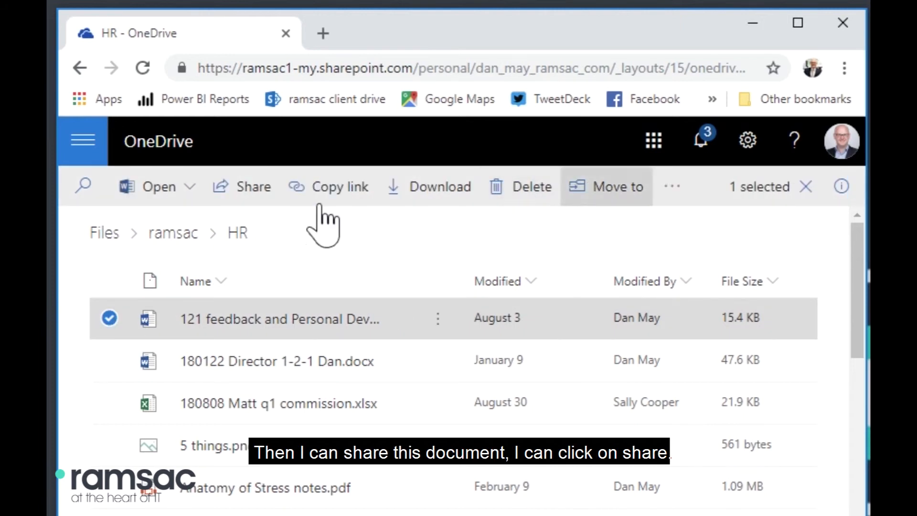
# Share the document with a Specific people link that has Allow editing enabled
pyautogui.click(254, 185)
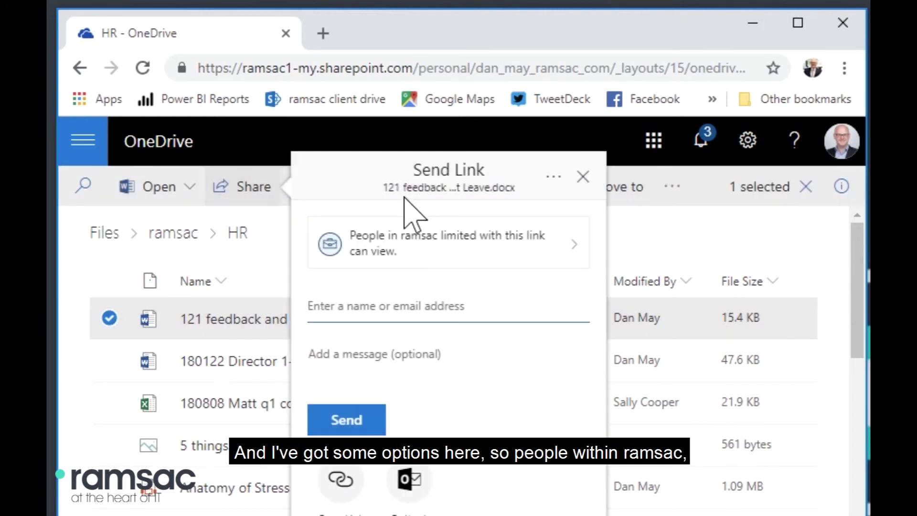
pyautogui.moveTo(418, 190)
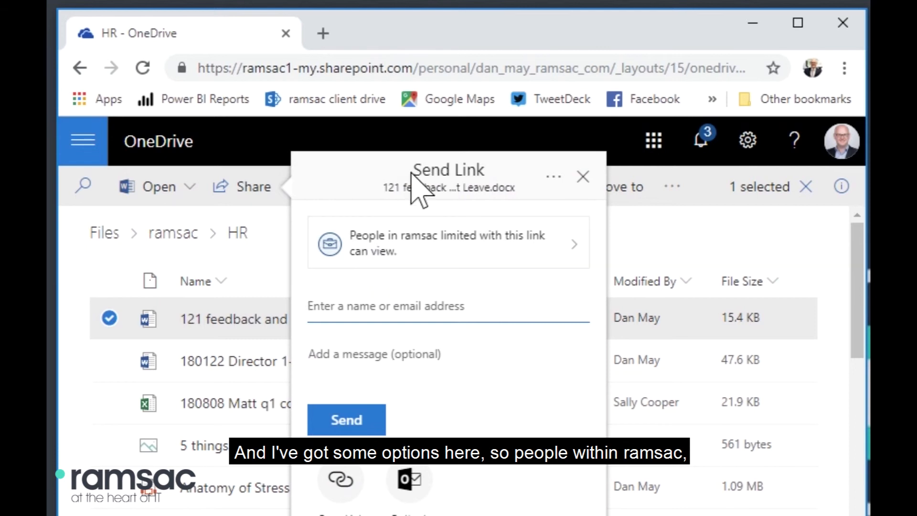
pyautogui.moveTo(405, 269)
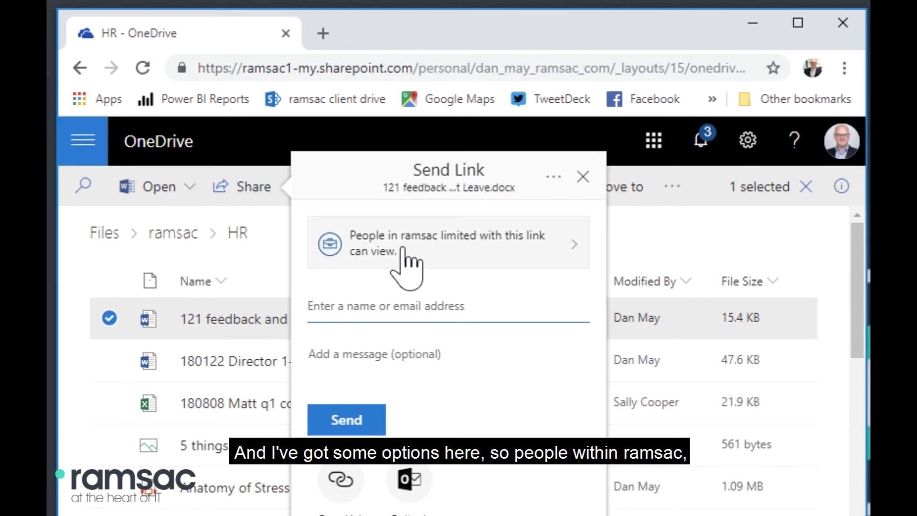
pyautogui.moveTo(430, 263)
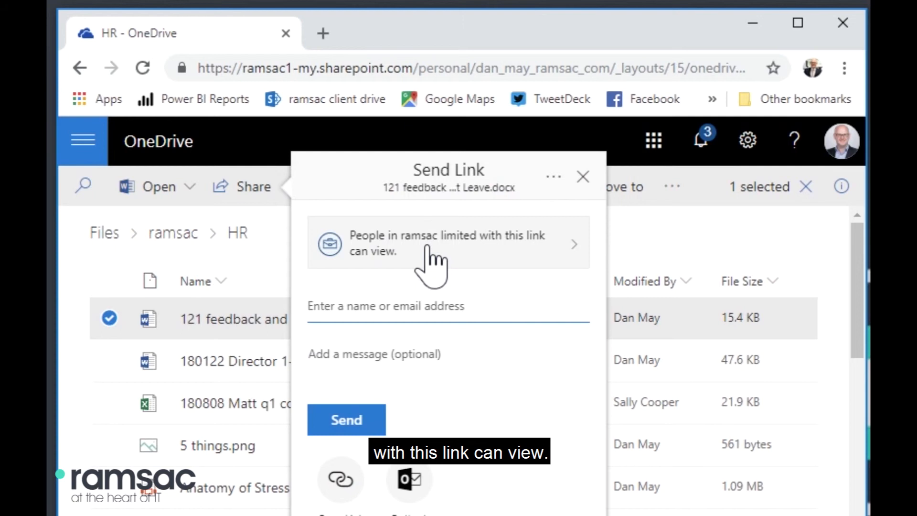
pyautogui.click(448, 243)
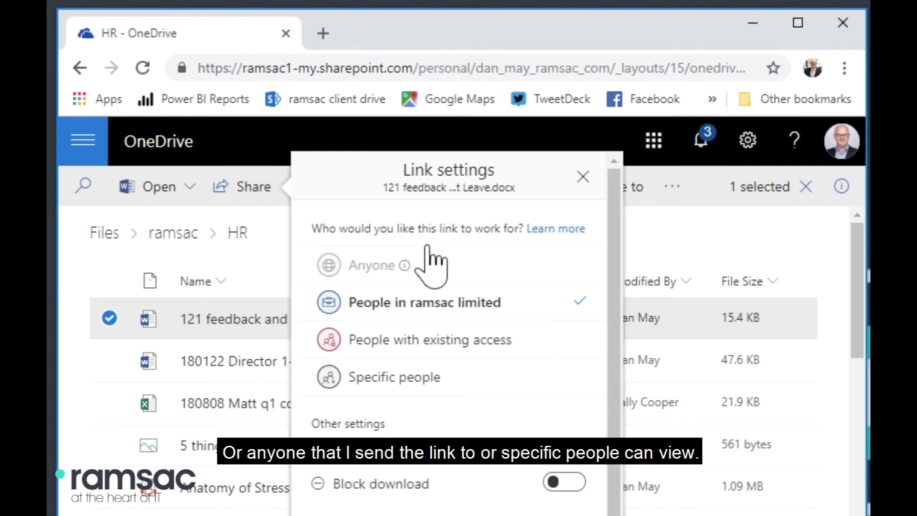
pyautogui.moveTo(404, 275)
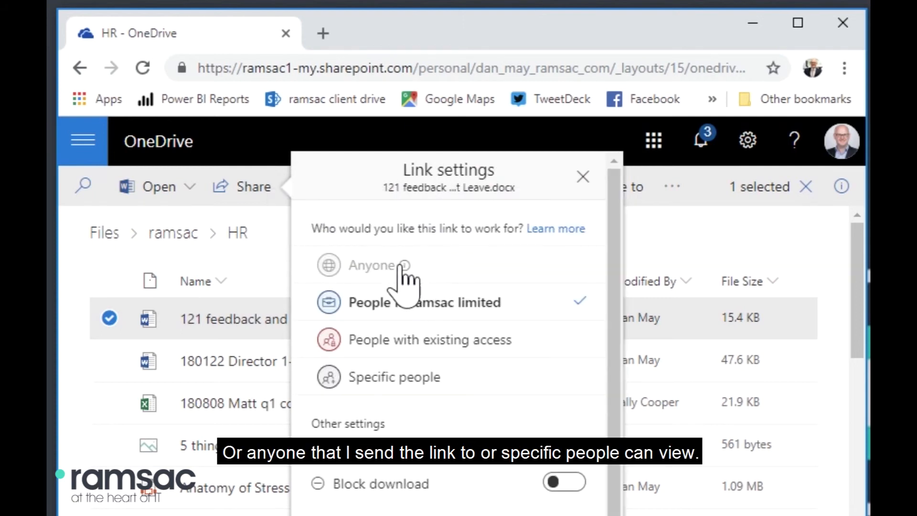
pyautogui.moveTo(409, 389)
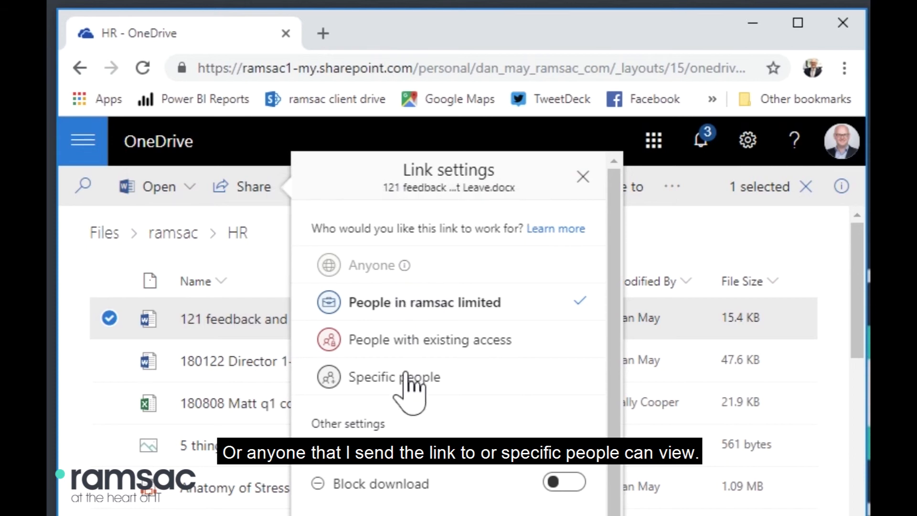
pyautogui.click(394, 377)
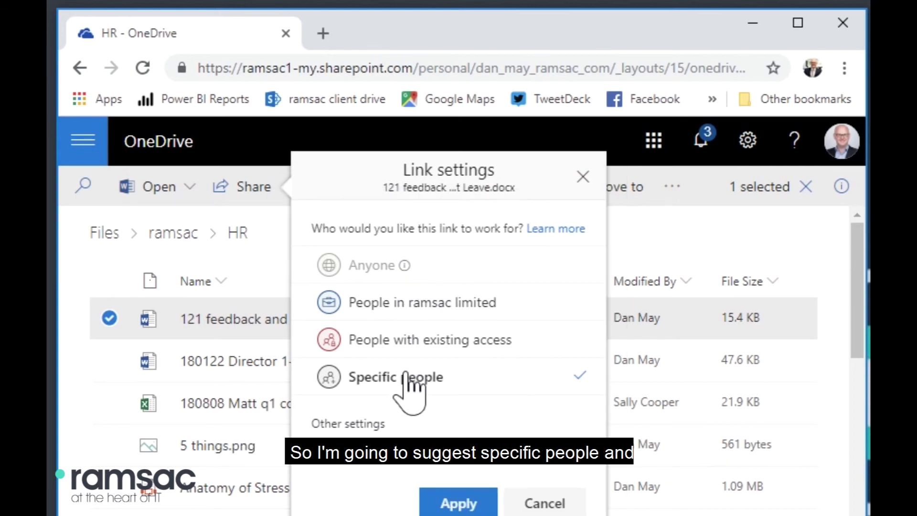
pyautogui.moveTo(424, 400)
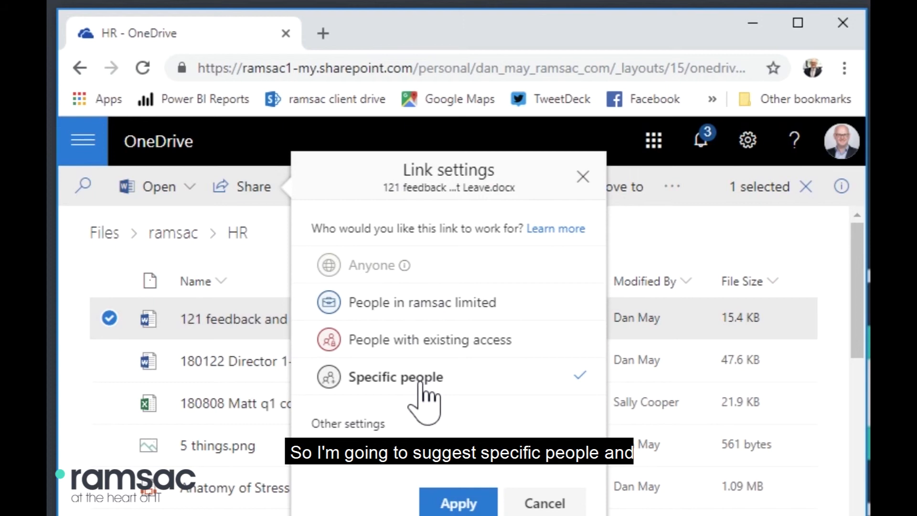
pyautogui.moveTo(433, 360)
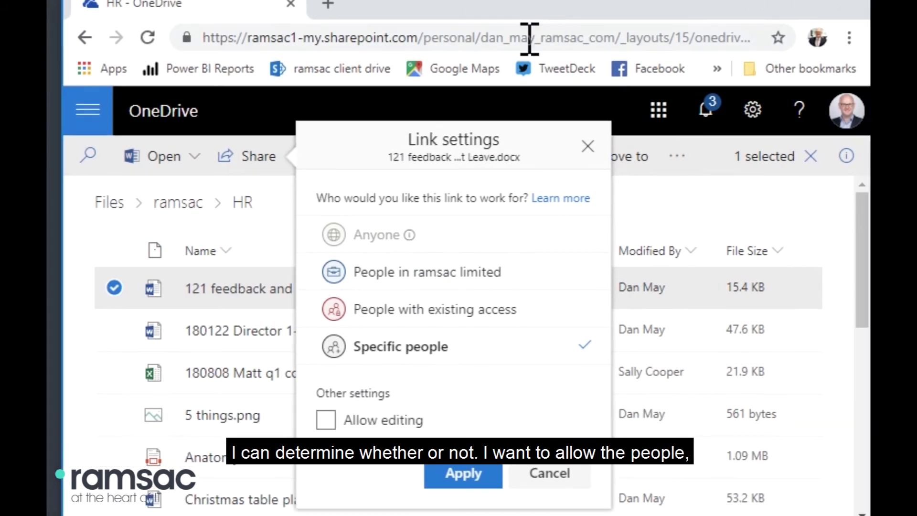
pyautogui.moveTo(383, 375)
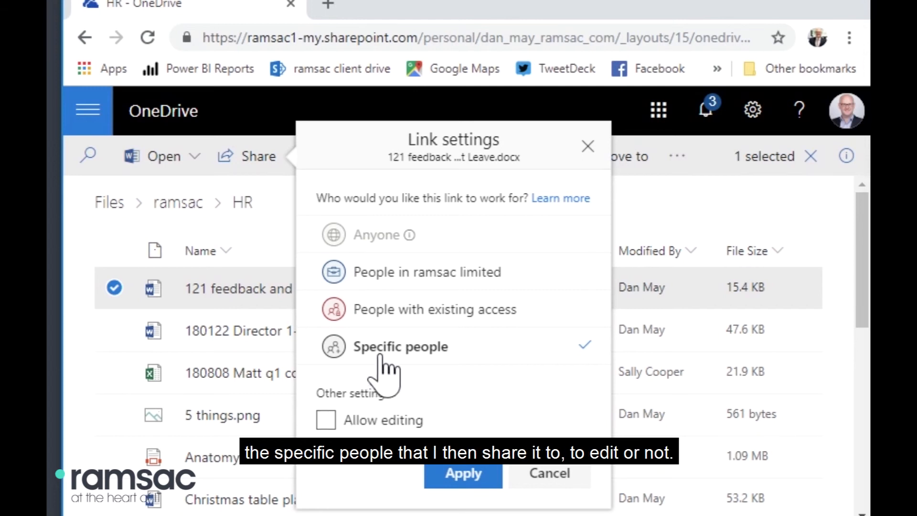
pyautogui.click(326, 420)
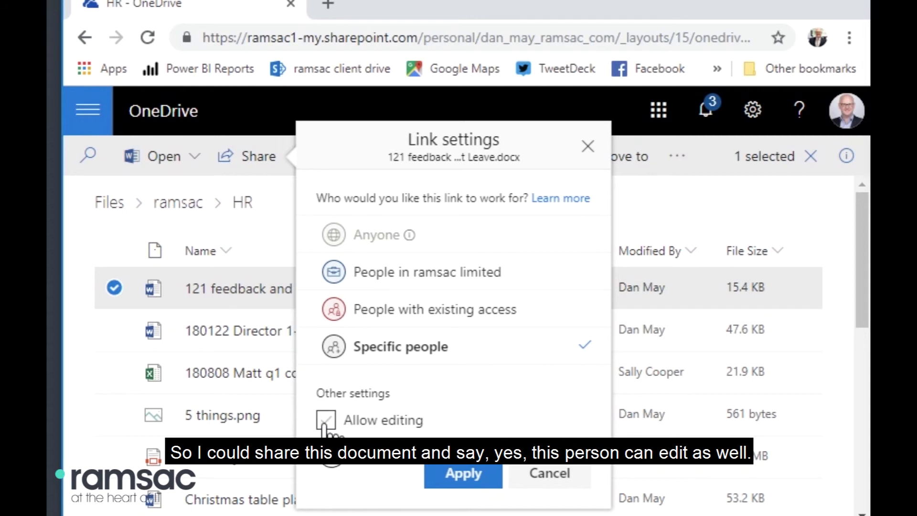
pyautogui.click(326, 420)
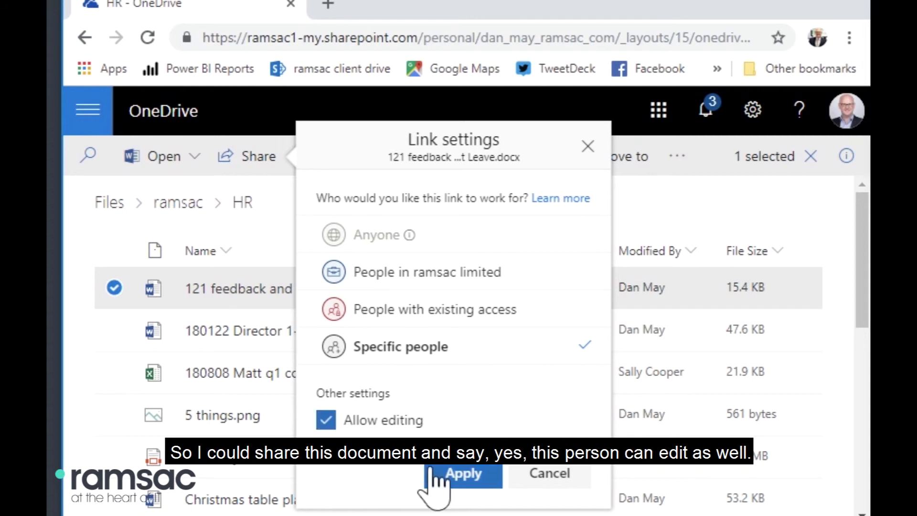
pyautogui.click(463, 474)
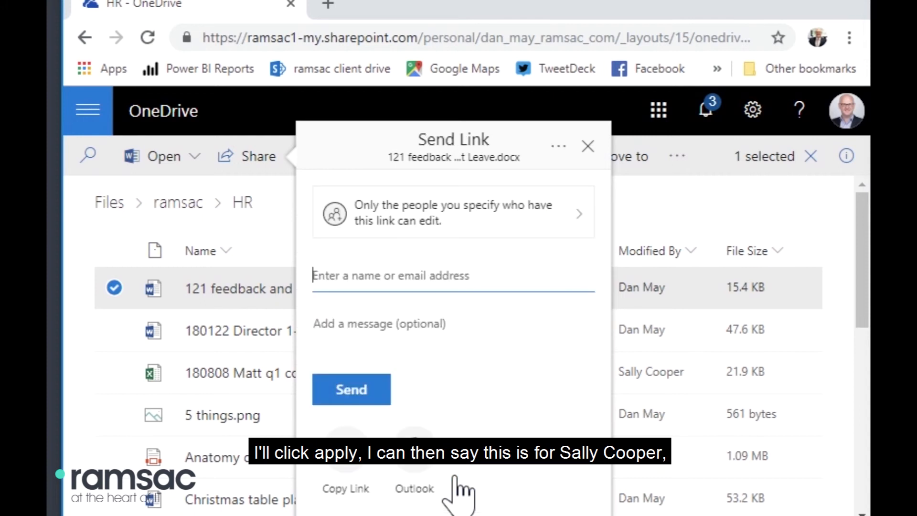
pyautogui.moveTo(396, 281)
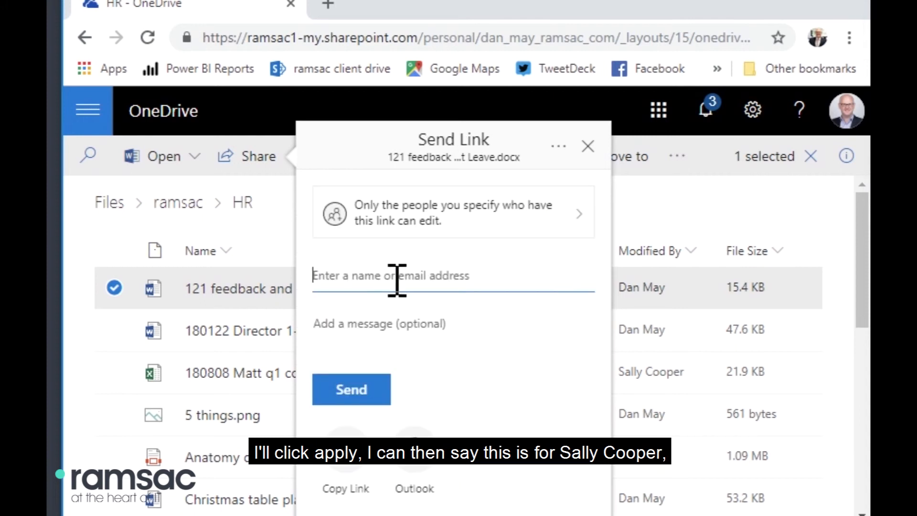
pyautogui.write('sall')
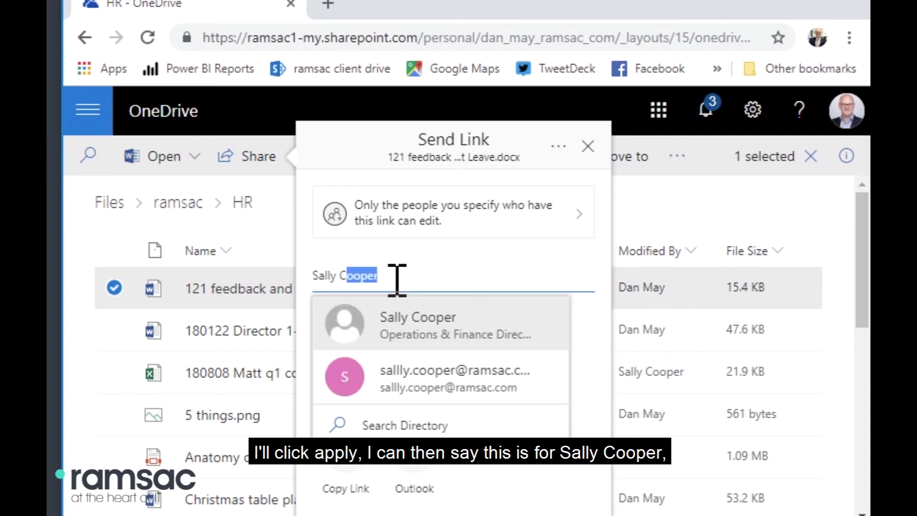
pyautogui.moveTo(420, 342)
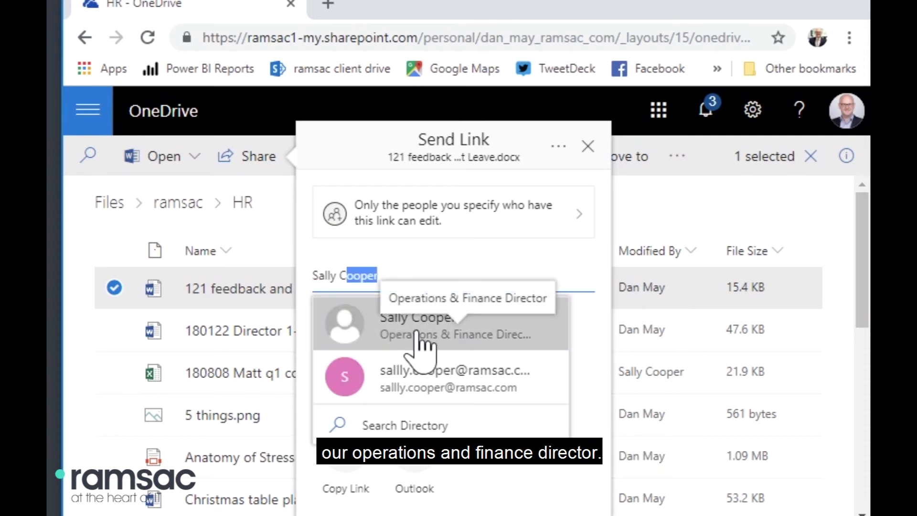
pyautogui.click(415, 325)
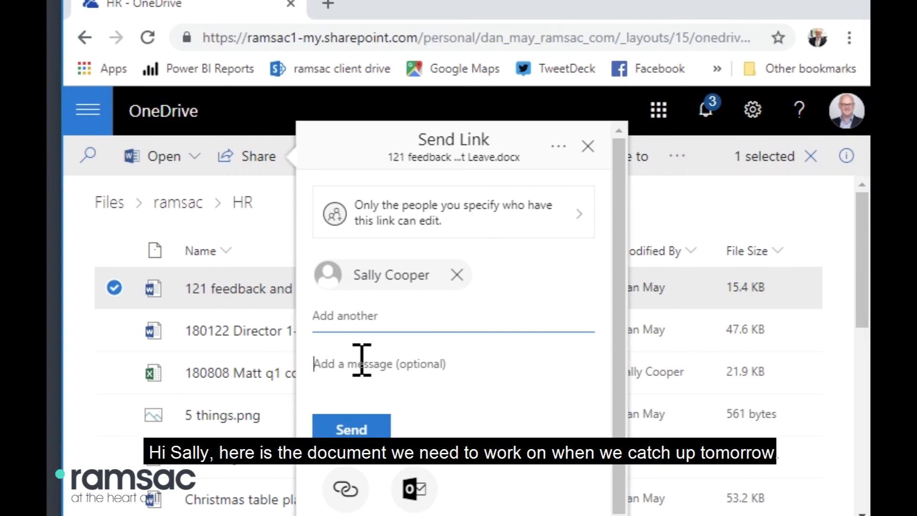
pyautogui.write('Hi Sally here is the document we need to work on')
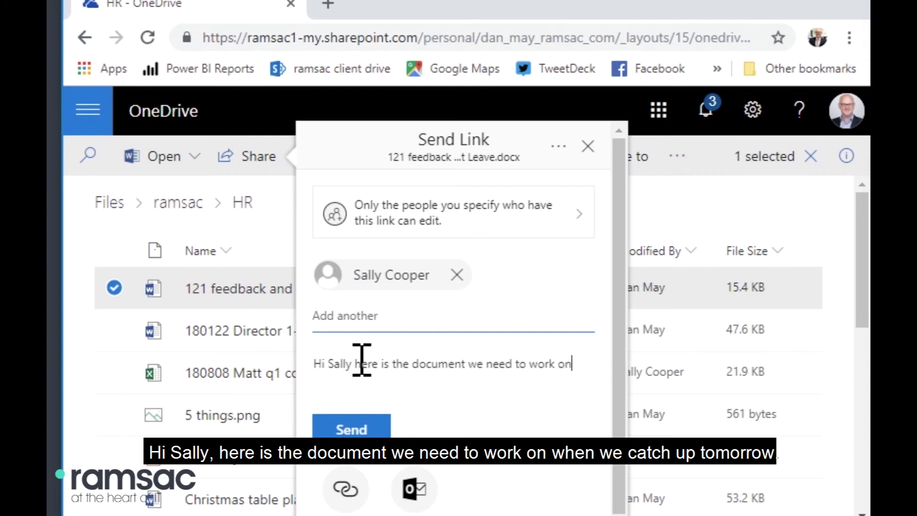
pyautogui.write('when we catc')
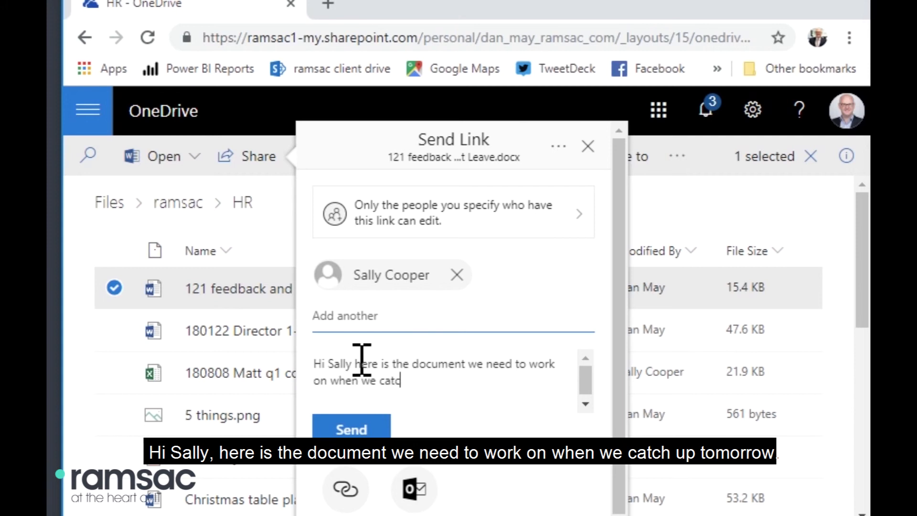
pyautogui.write('h up tomorrow')
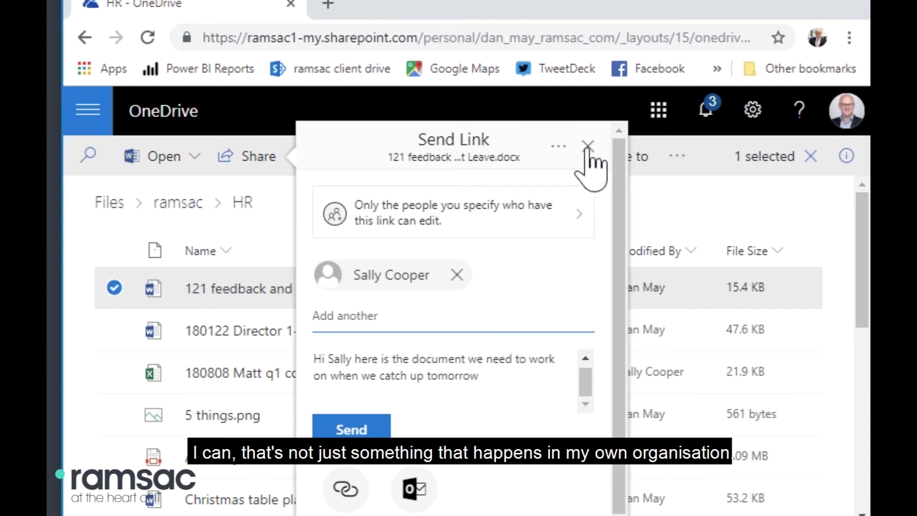
# Close the Send Link panel and return to ramsac via the breadcrumb
pyautogui.click(587, 145)
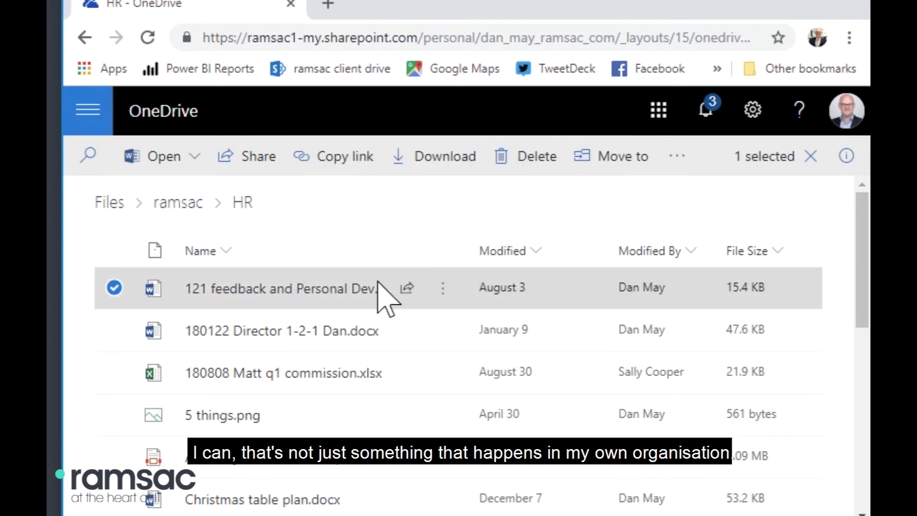
pyautogui.moveTo(334, 331)
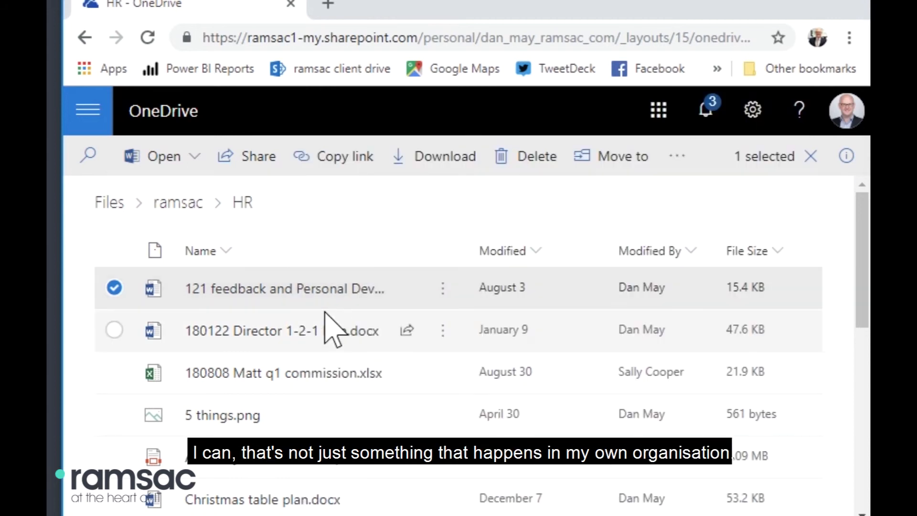
pyautogui.click(178, 201)
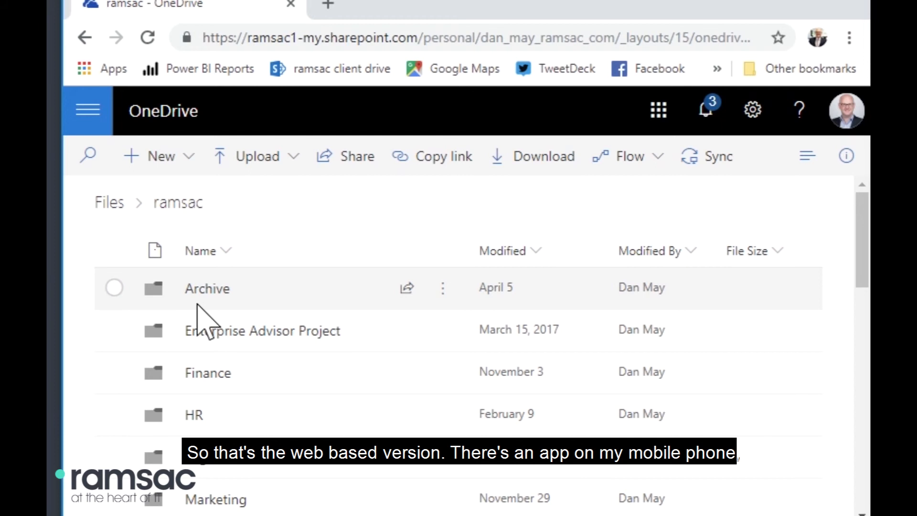
pyautogui.moveTo(291, 260)
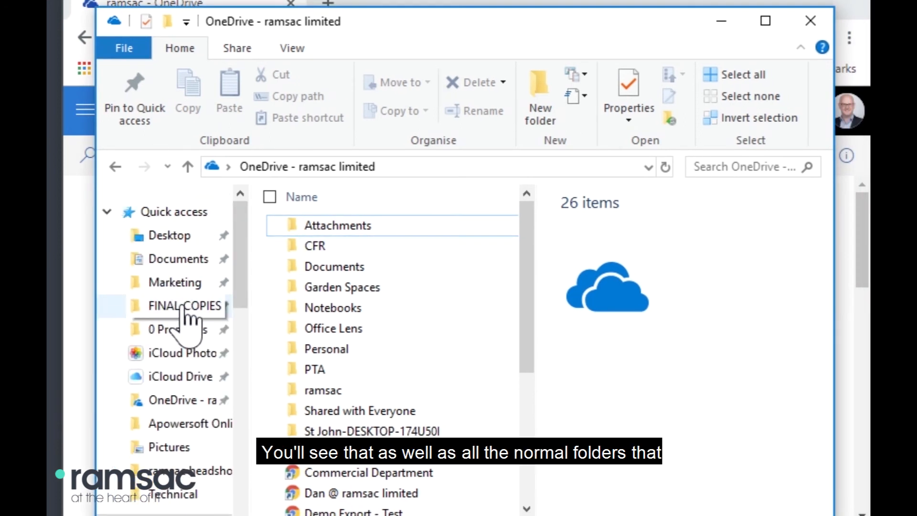
# In the synced OneDrive - ramsac limited folder, open ramsac > HR and select the 121 feedback document
pyautogui.scroll(-3)
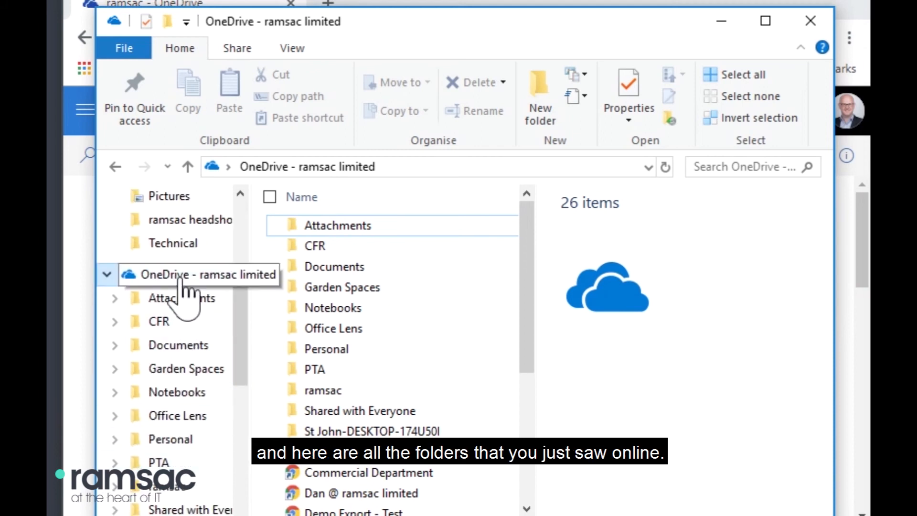
pyautogui.moveTo(459, 55)
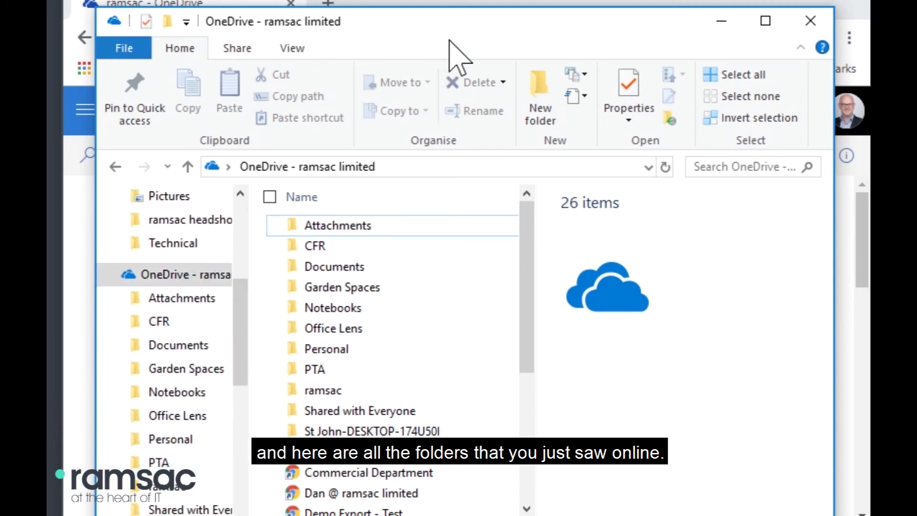
pyautogui.moveTo(655, 70)
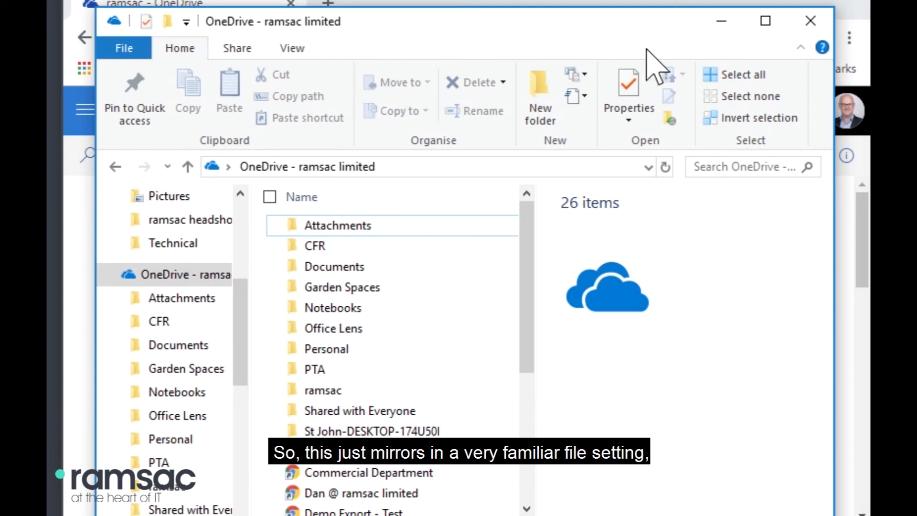
pyautogui.moveTo(342, 287)
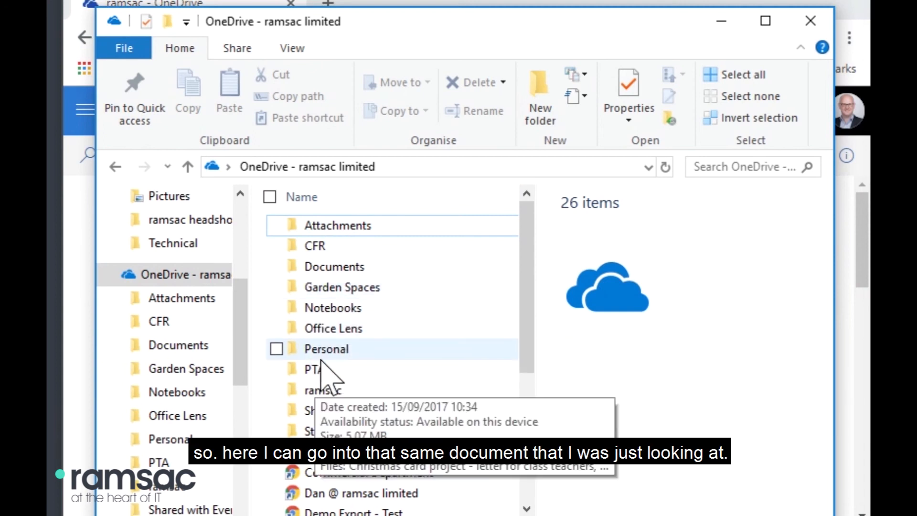
pyautogui.click(325, 391)
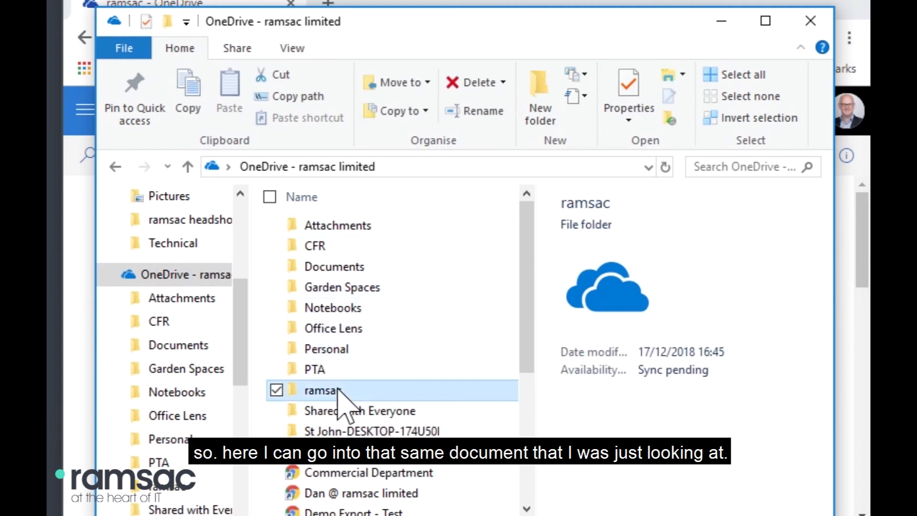
pyautogui.doubleClick(323, 391)
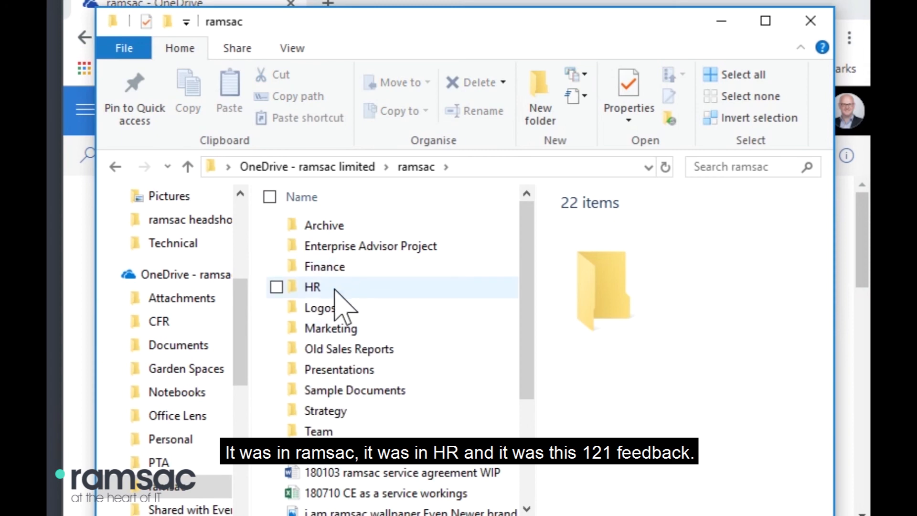
pyautogui.doubleClick(312, 287)
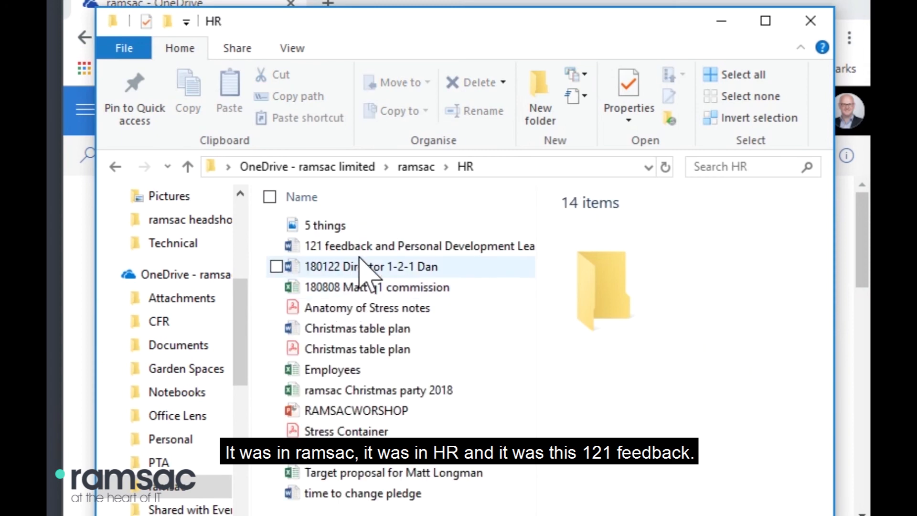
pyautogui.click(416, 246)
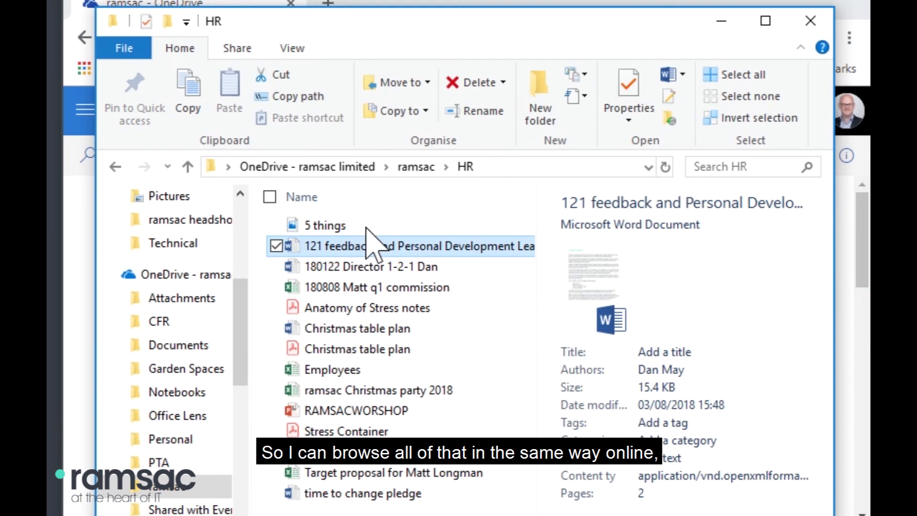